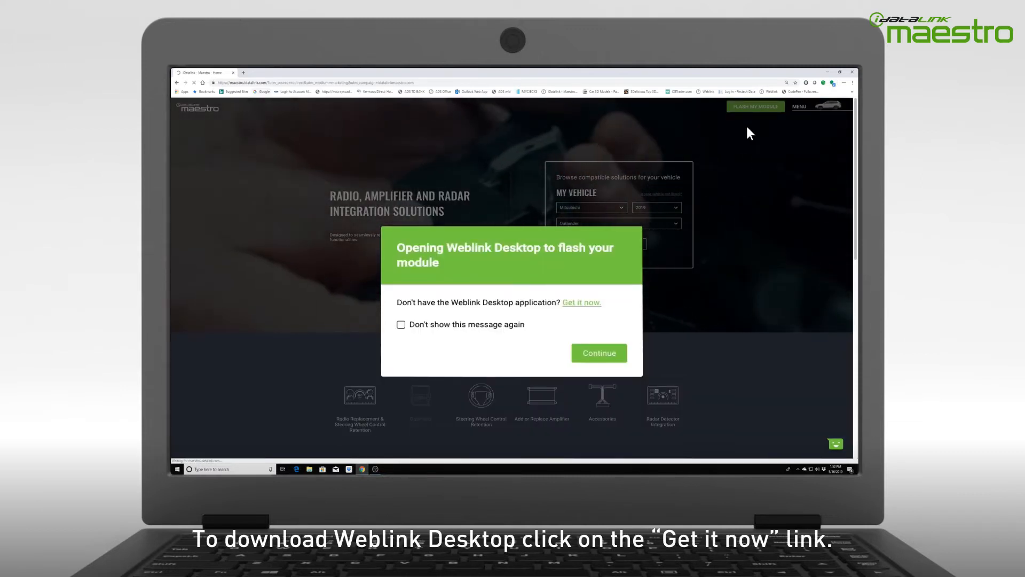
mouse_move(720, 166)
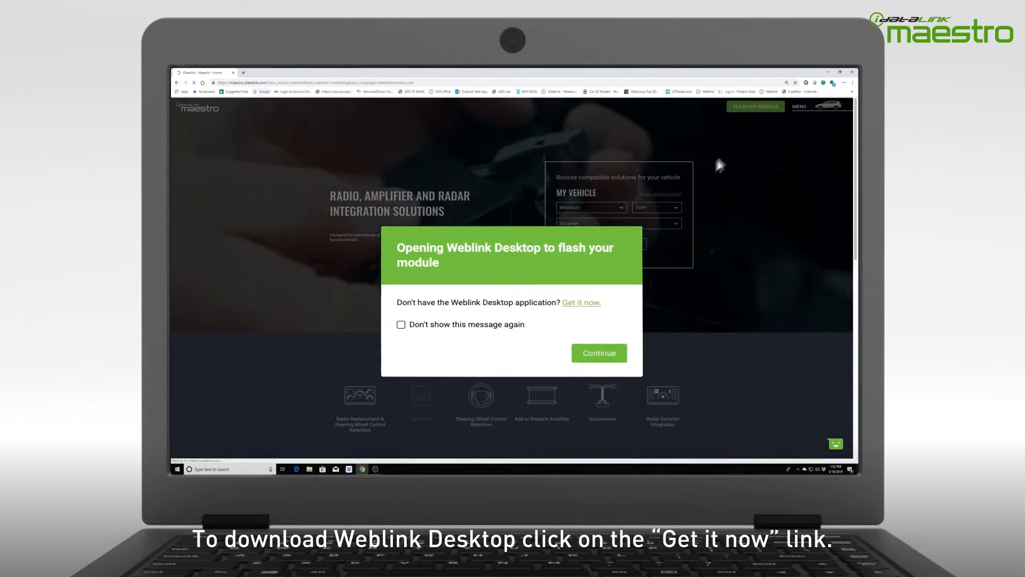
mouse_move(582, 308)
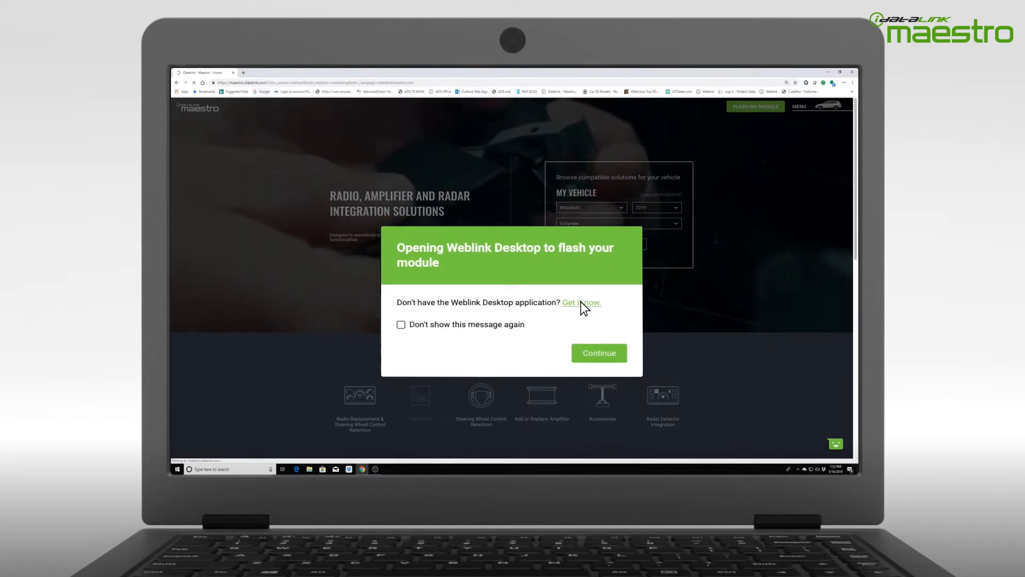
Download the Windows Weblink Desktop installer from the 'Get it now' download page.
left_click(580, 303)
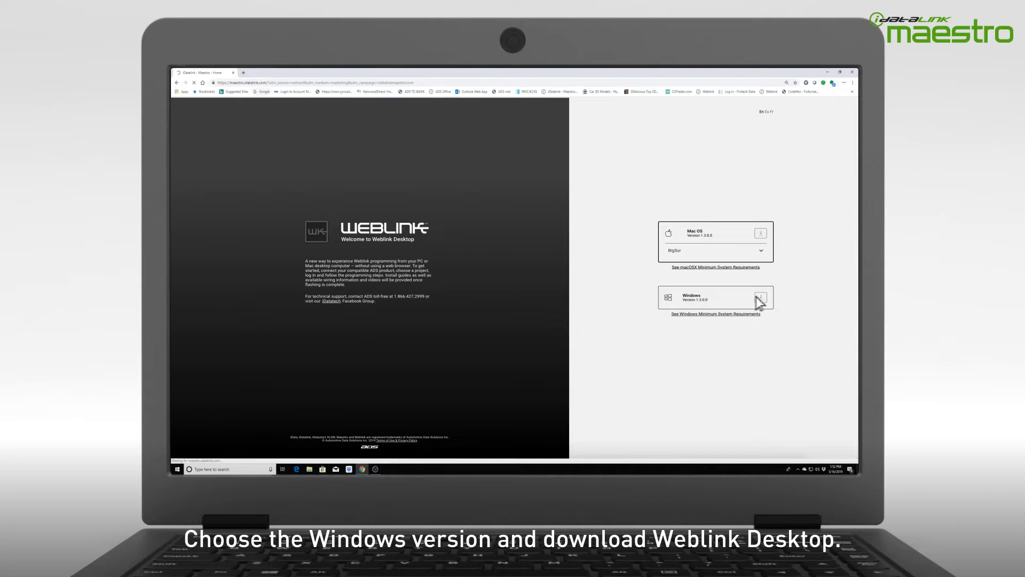
left_click(761, 294)
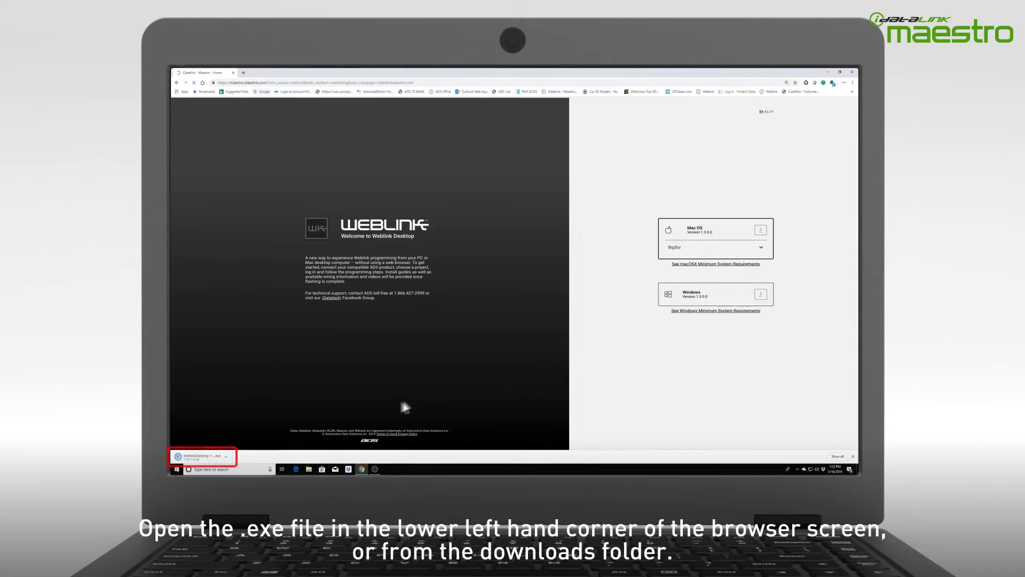
Run the Weblink Desktop installer, accept the license, and install all components to the default folder.
left_click(225, 457)
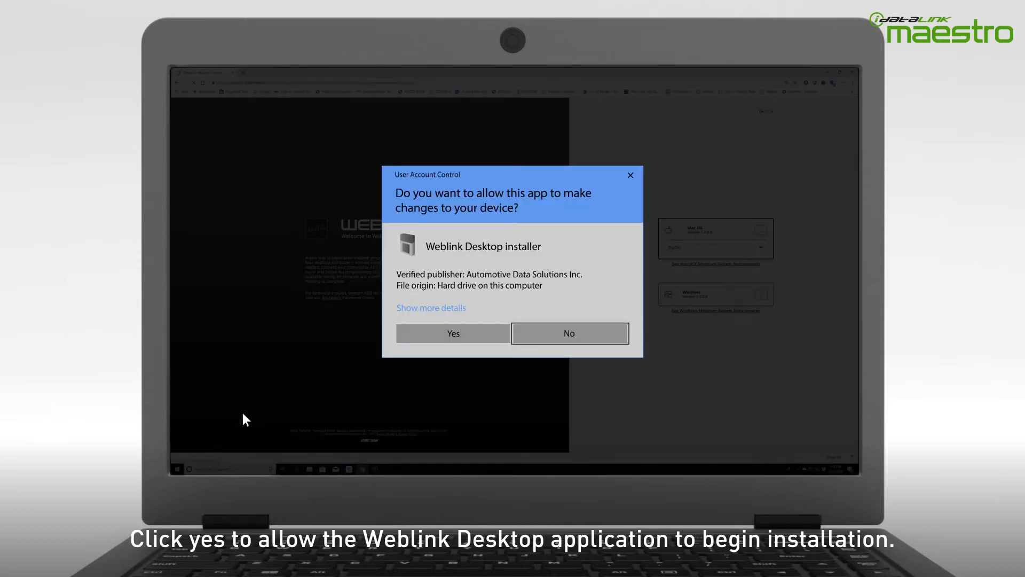
mouse_move(250, 417)
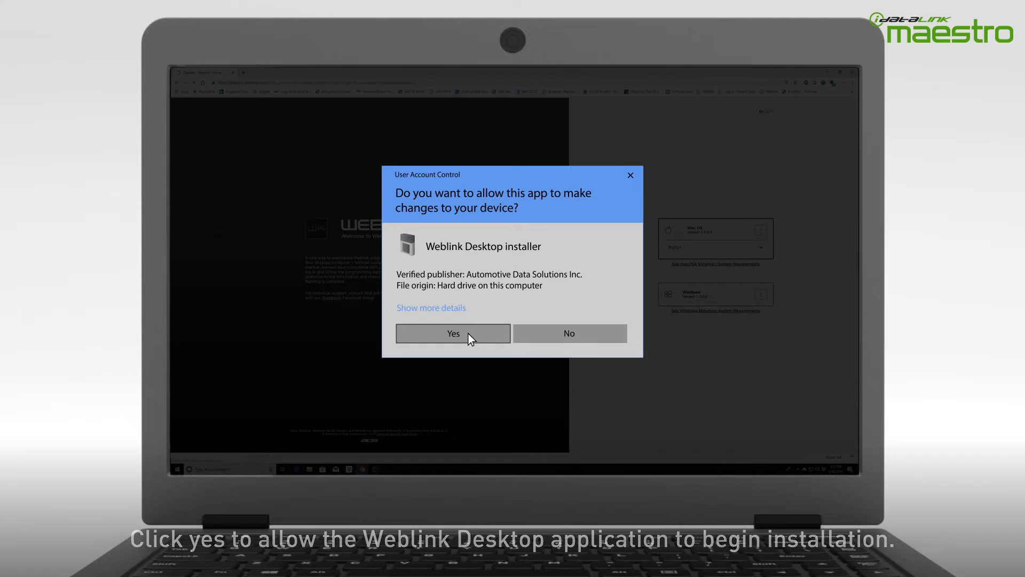
left_click(452, 332)
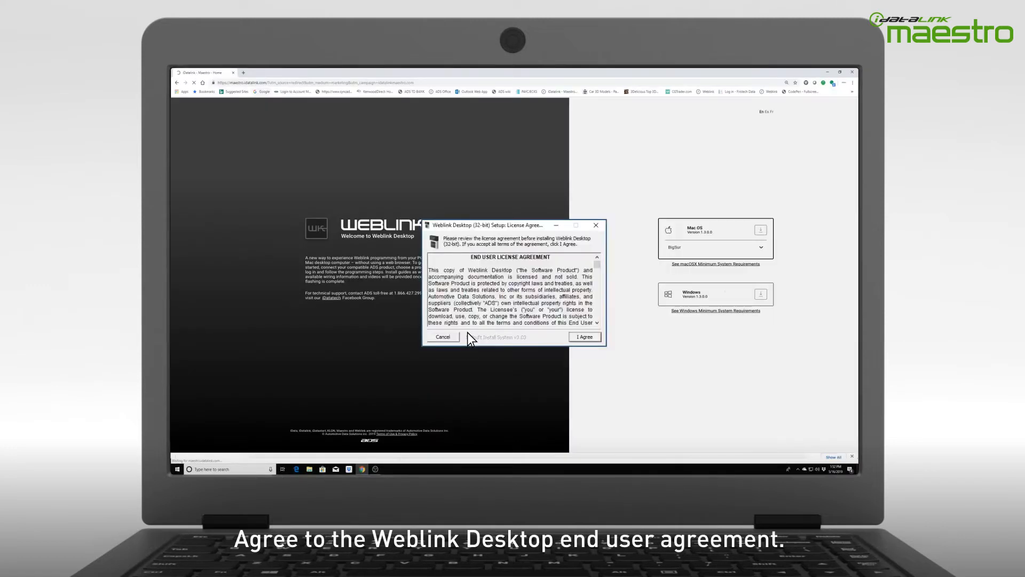
left_click(582, 336)
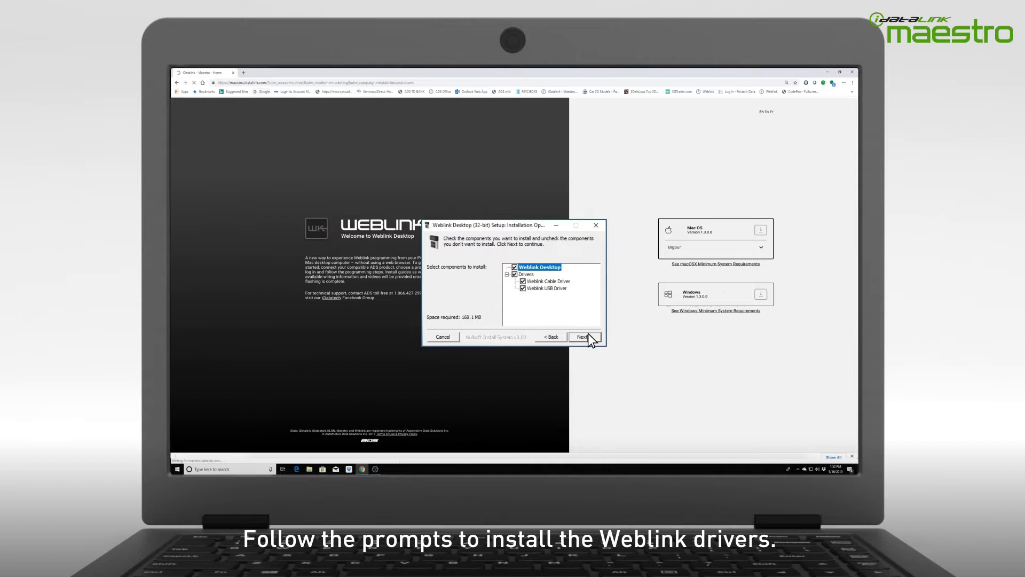
left_click(582, 336)
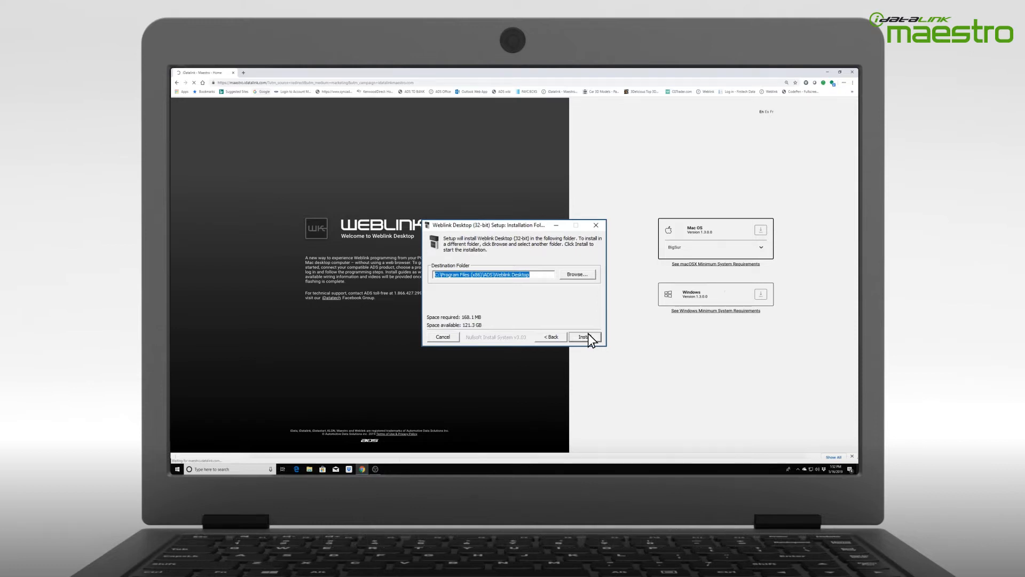
left_click(583, 336)
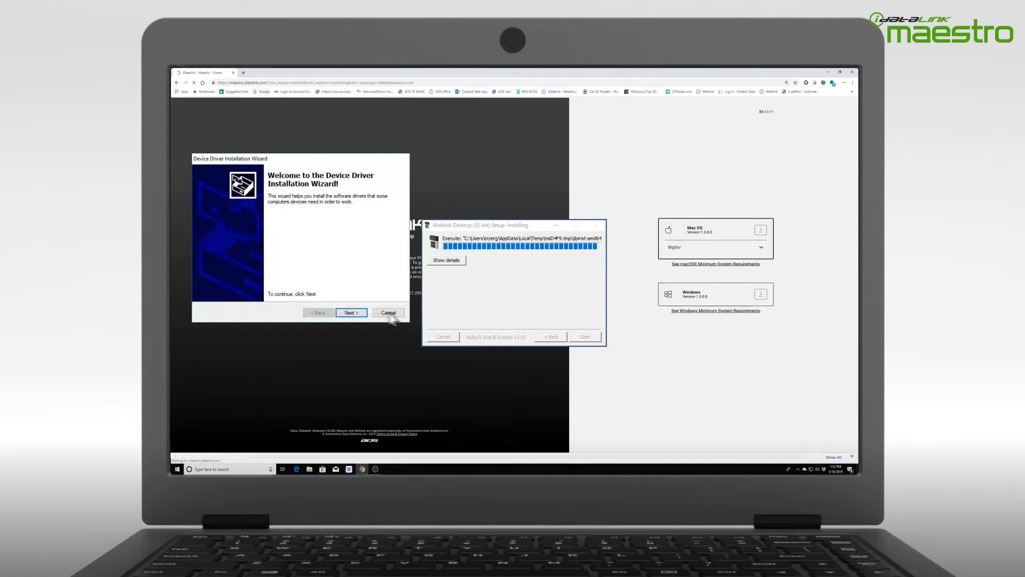
Complete the Device Driver Installation Wizard for the Weblink USB and FTDI drivers.
left_click(352, 312)
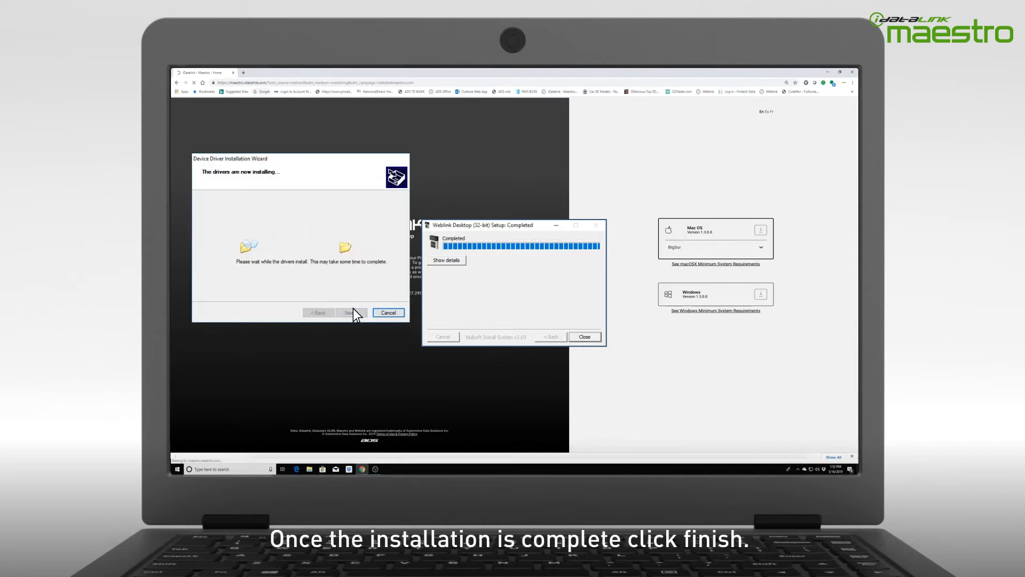
left_click(350, 312)
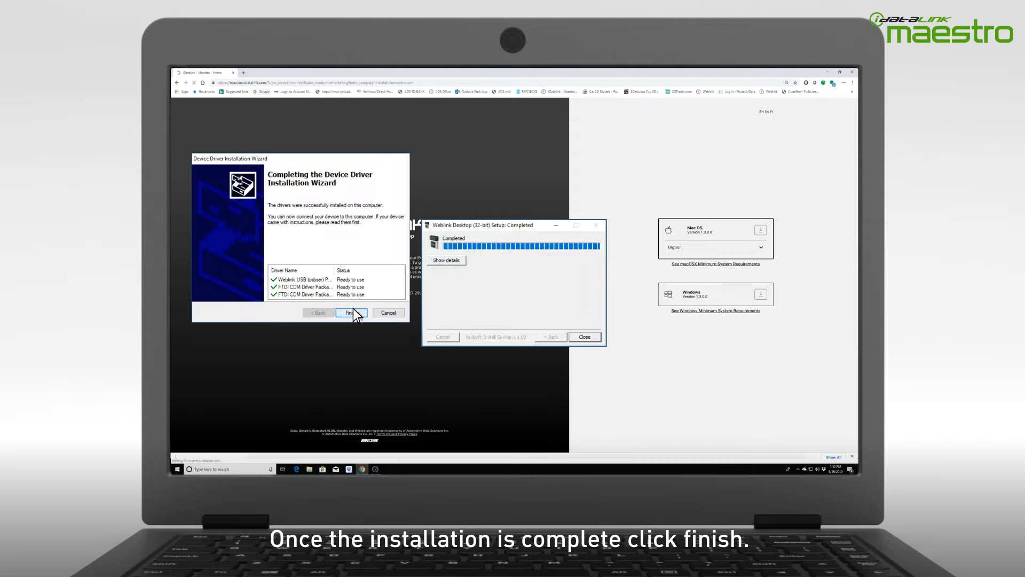
left_click(351, 312)
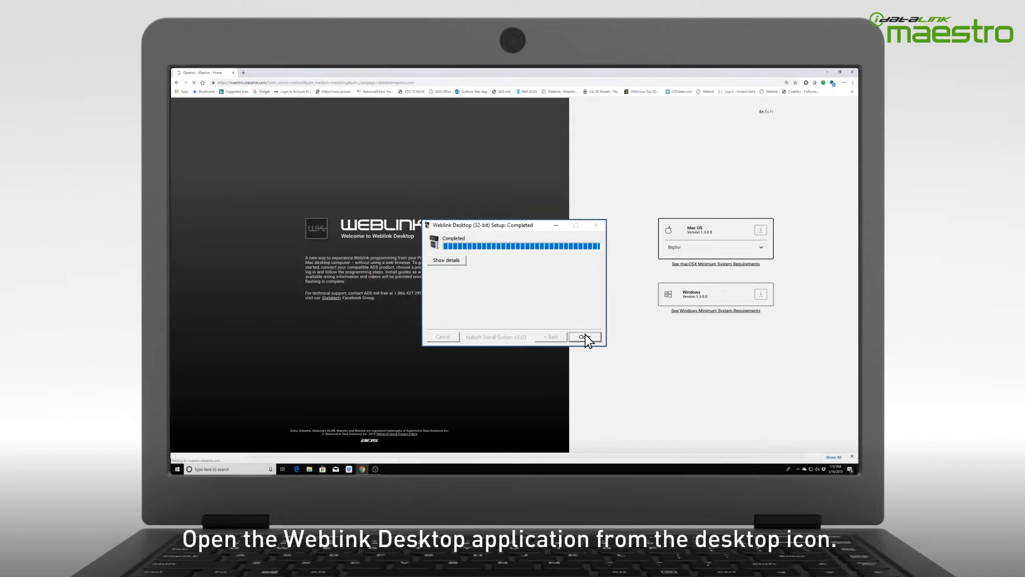
Close setup, launch Weblink Desktop from its desktop icon, preview demo mode, and return to log in.
left_click(583, 336)
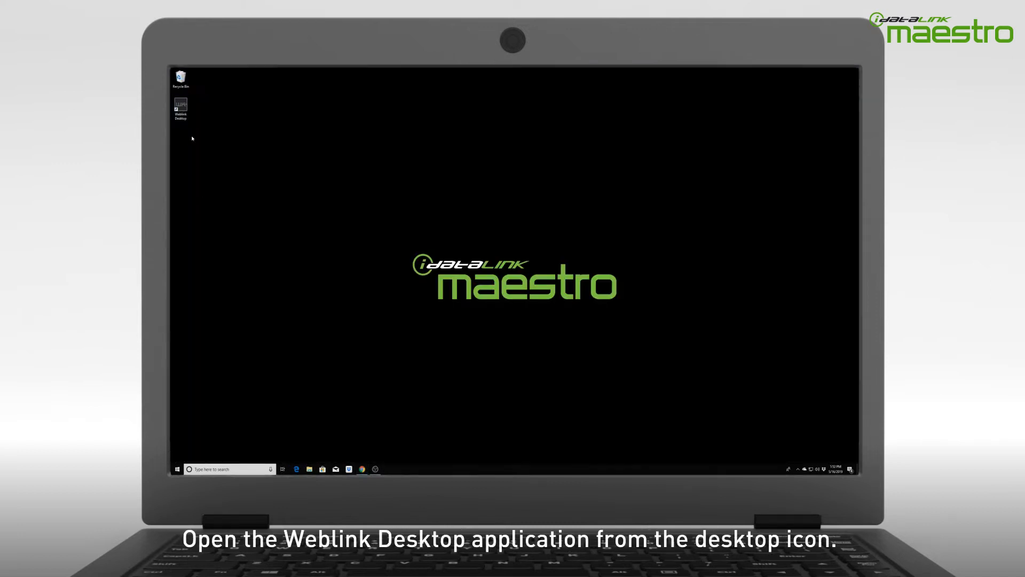
left_click(180, 106)
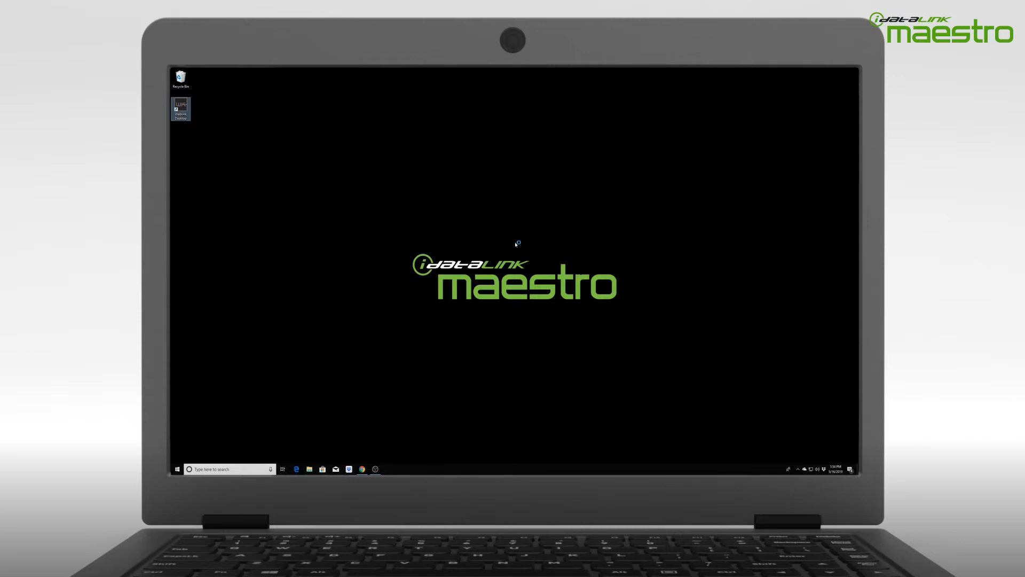
double_click(180, 109)
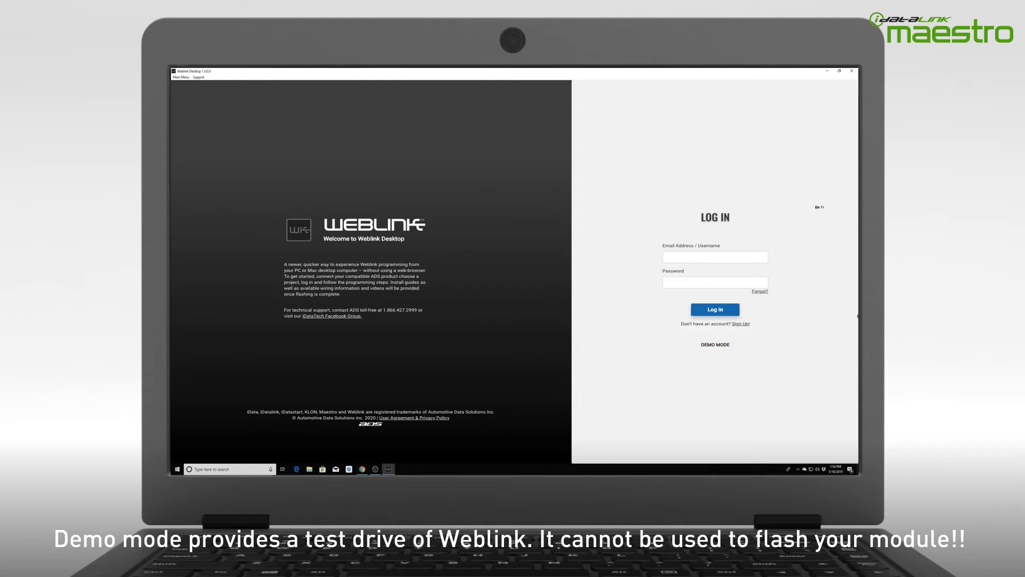
left_click(714, 345)
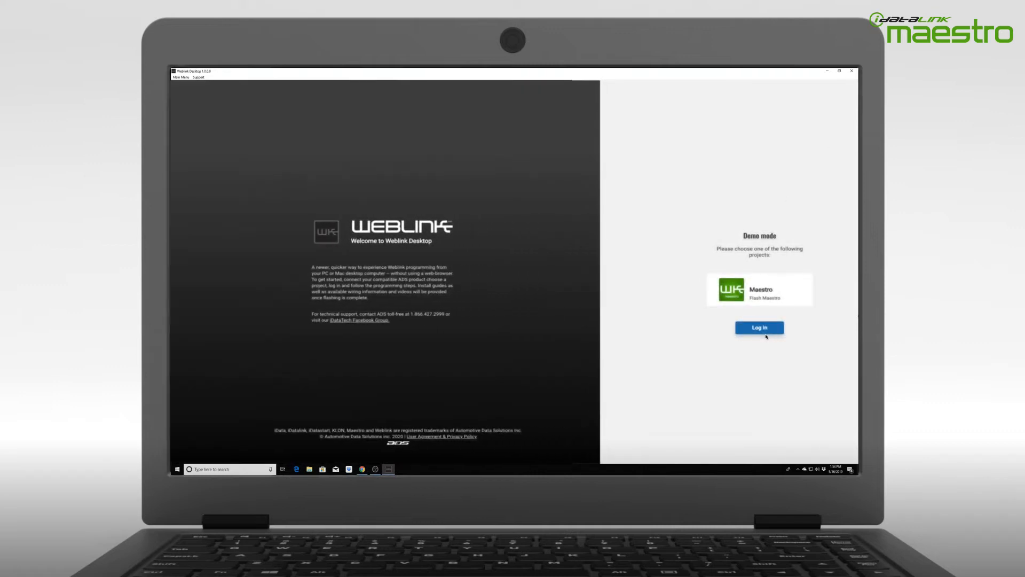
left_click(758, 327)
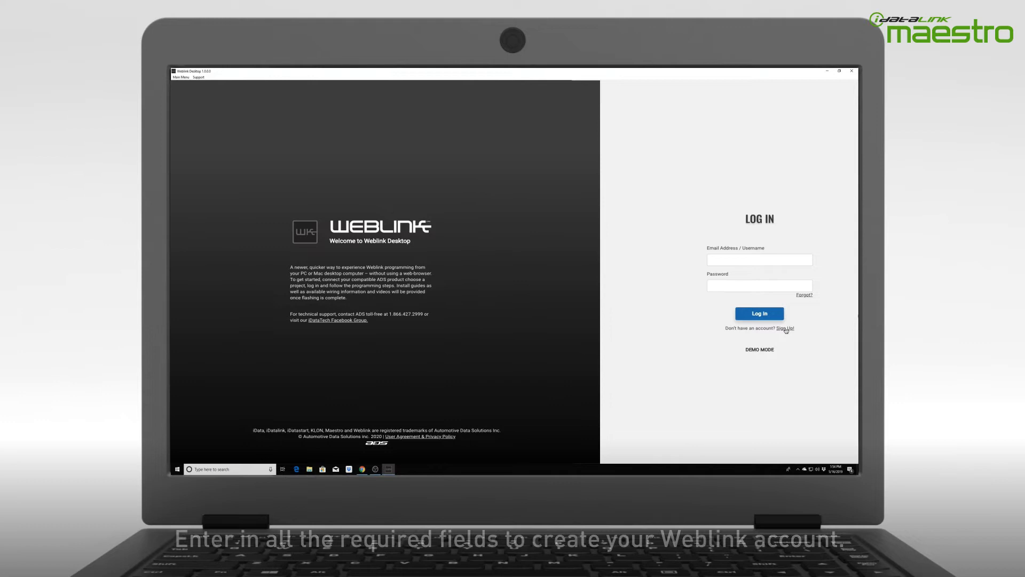
Submit the Weblink sign-up form with the robot check and open the activation email.
left_click(786, 328)
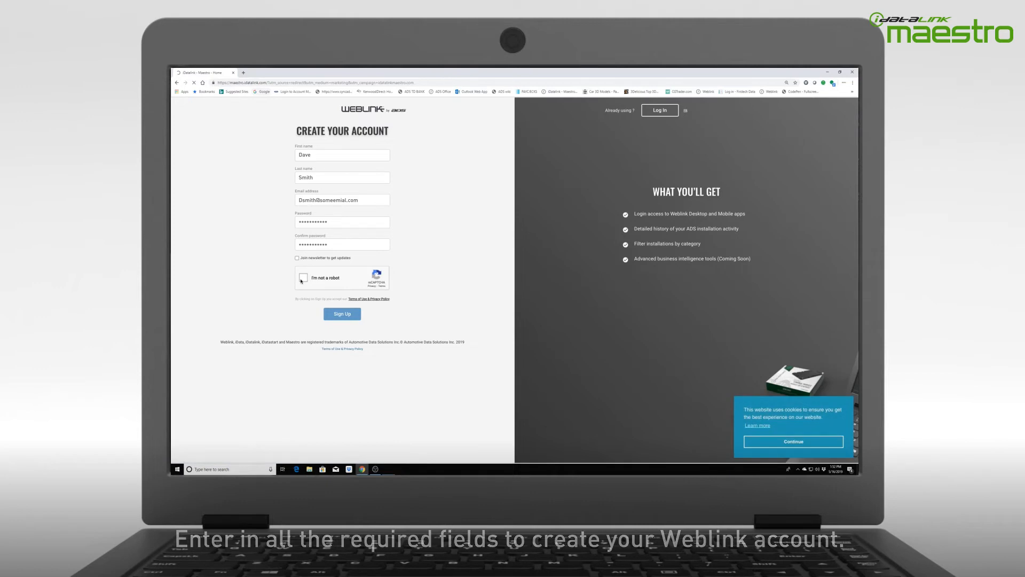
left_click(303, 277)
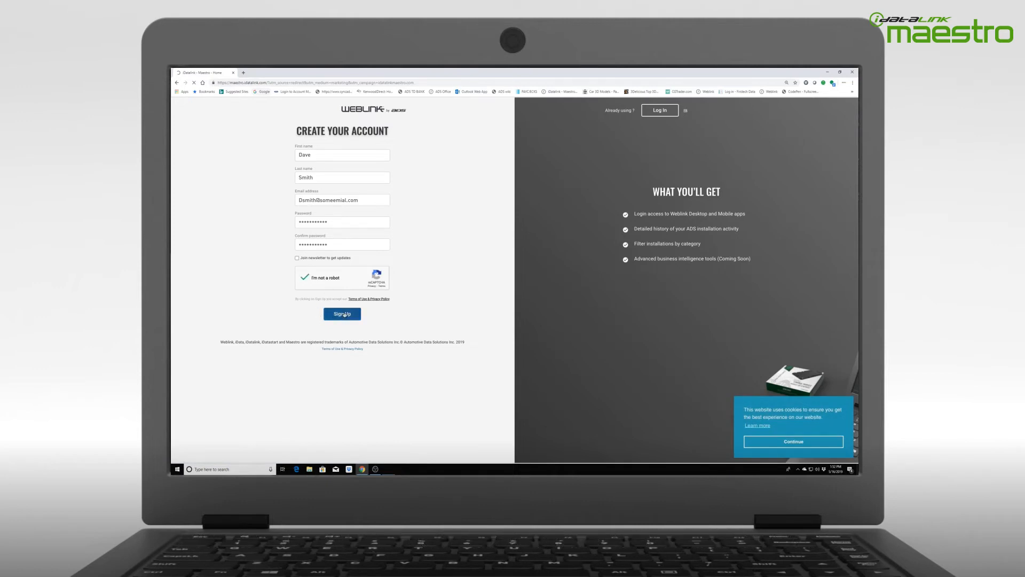
left_click(342, 314)
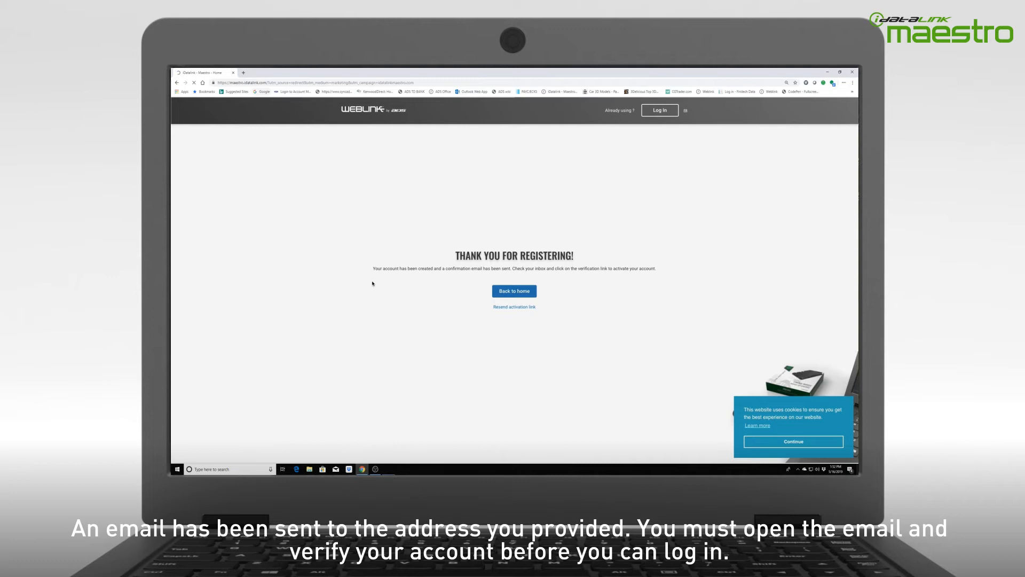
left_click(793, 440)
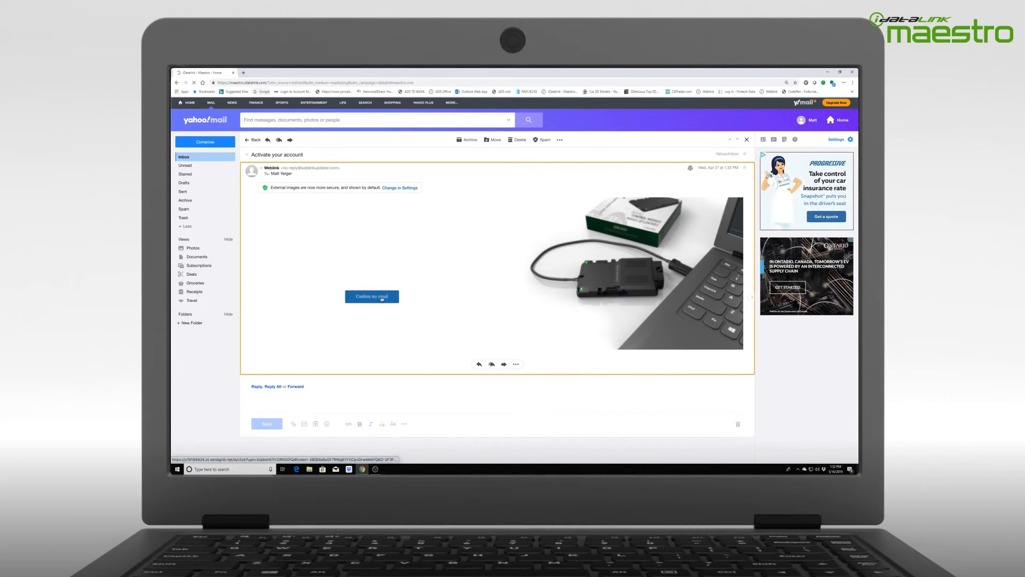
Verify the new Weblink account from the activation email.
left_click(371, 297)
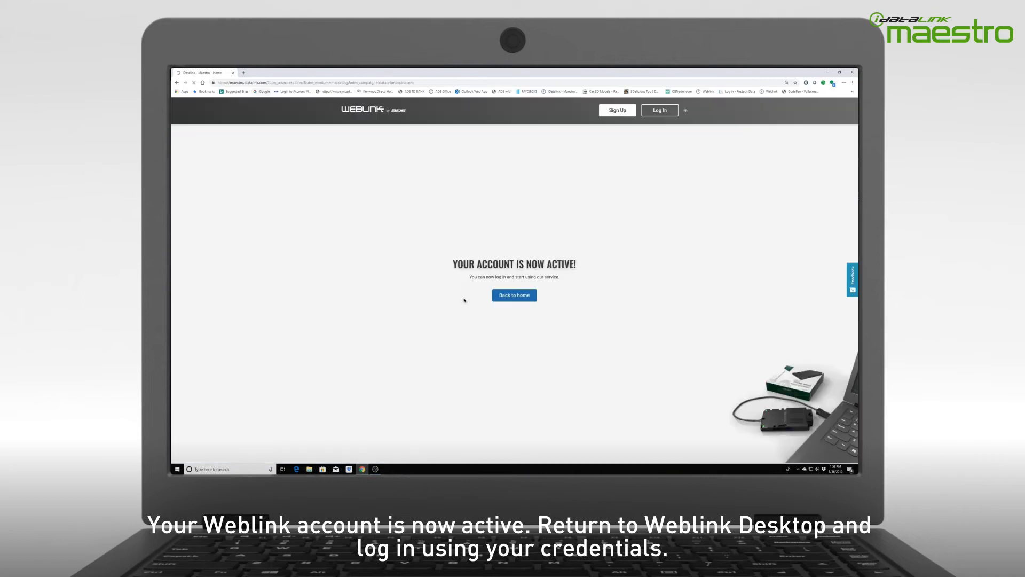
mouse_move(472, 298)
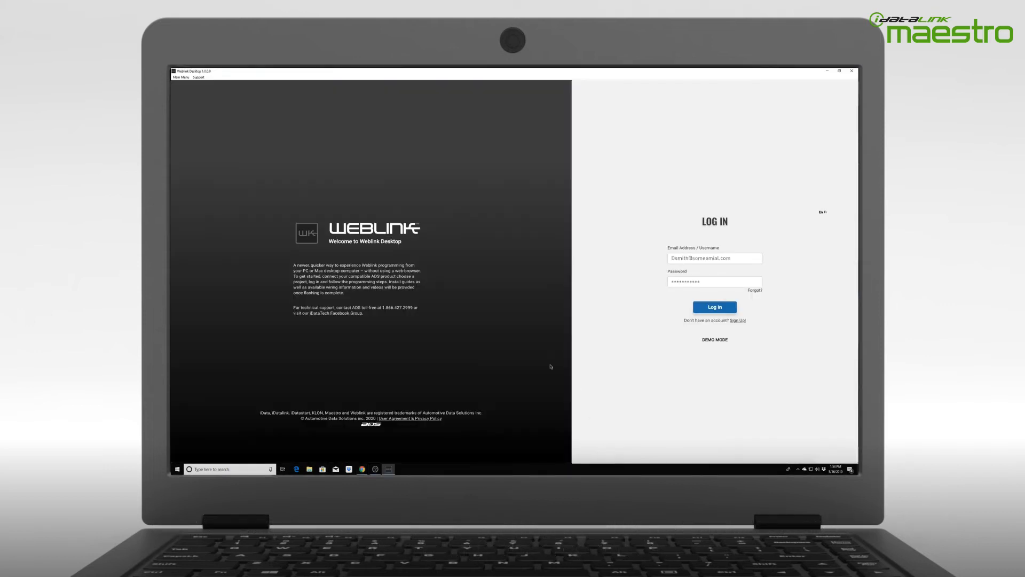
Log in with the new account and choose the Flash Maestro project.
left_click(714, 306)
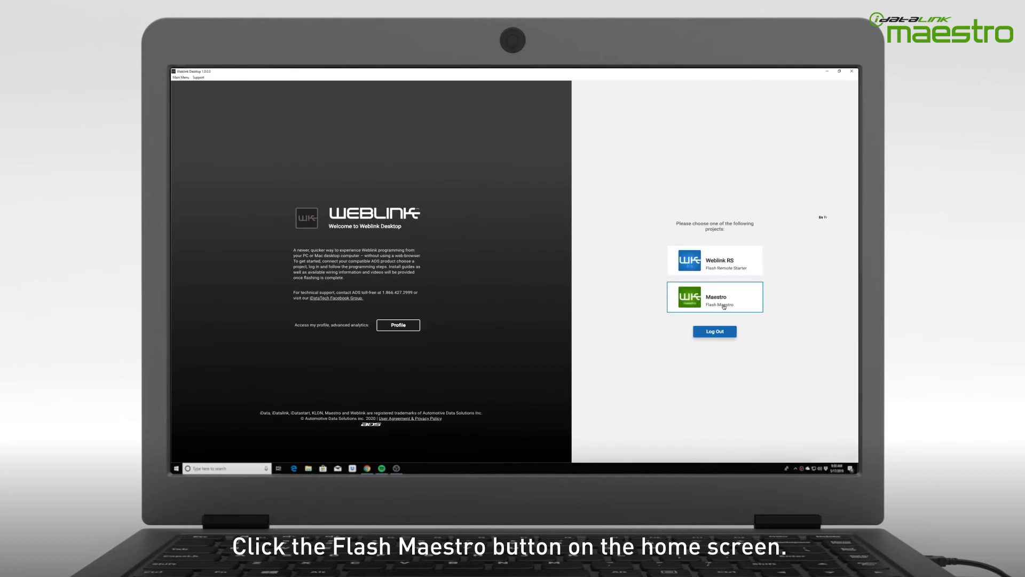
left_click(713, 297)
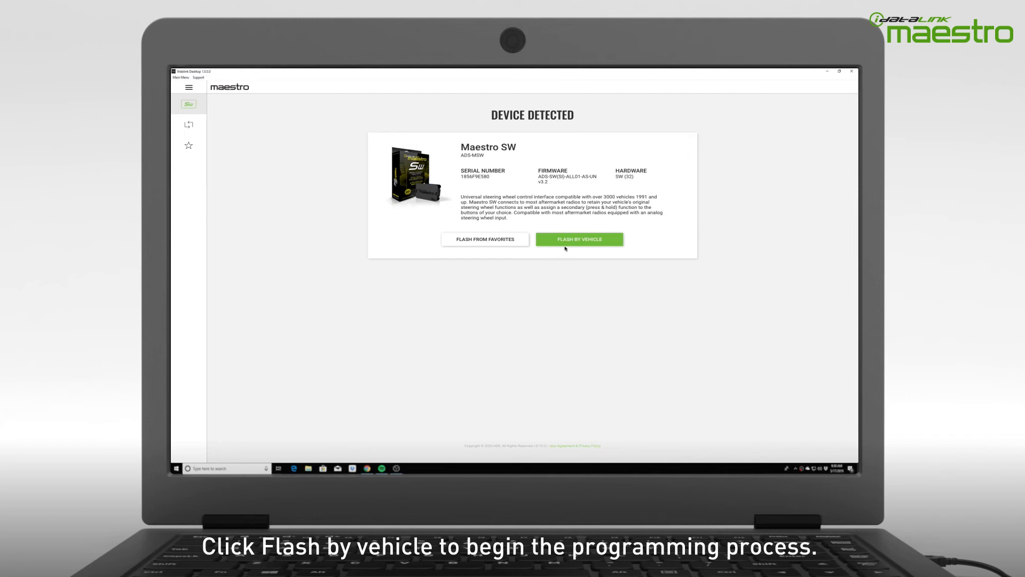
Flash by vehicle, selecting a 2007 Ford Edge with all trims.
left_click(578, 239)
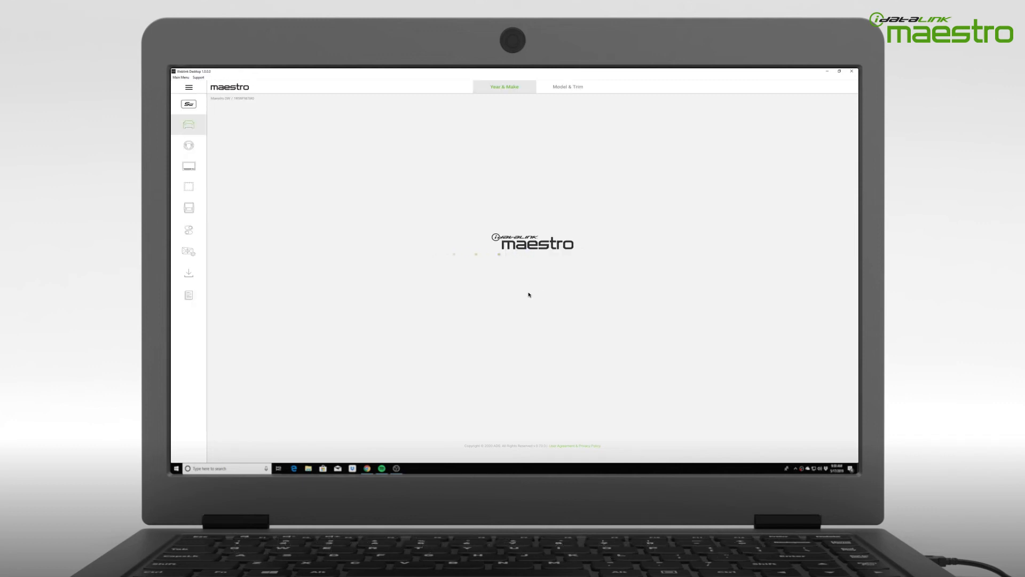
left_click(533, 145)
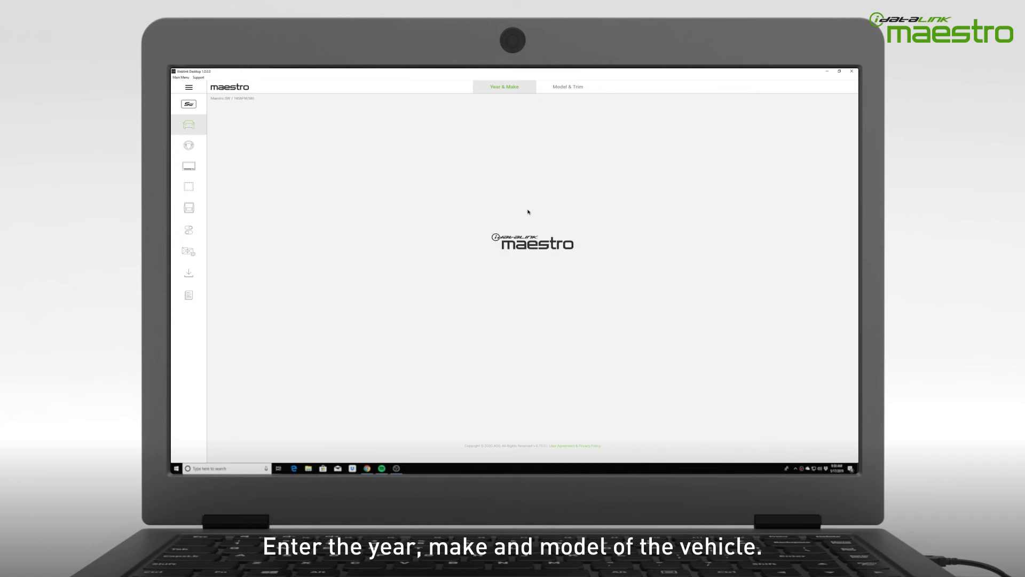
left_click(567, 86)
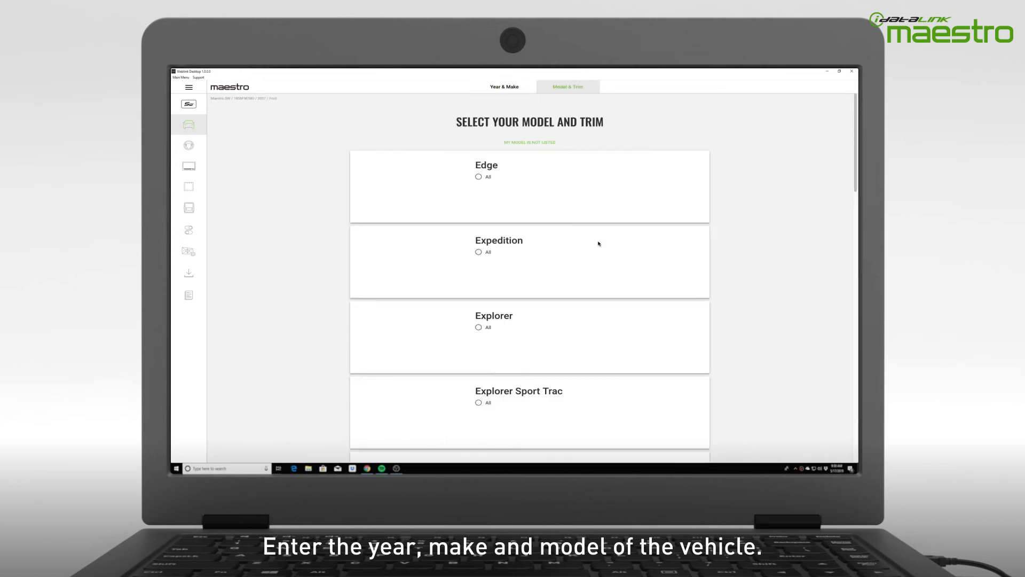
left_click(479, 177)
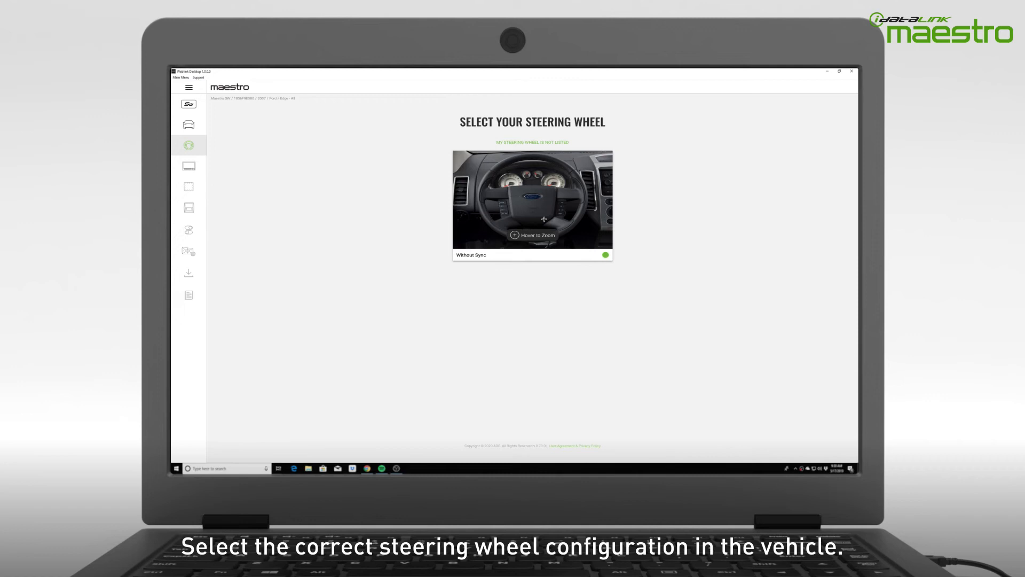
mouse_move(568, 205)
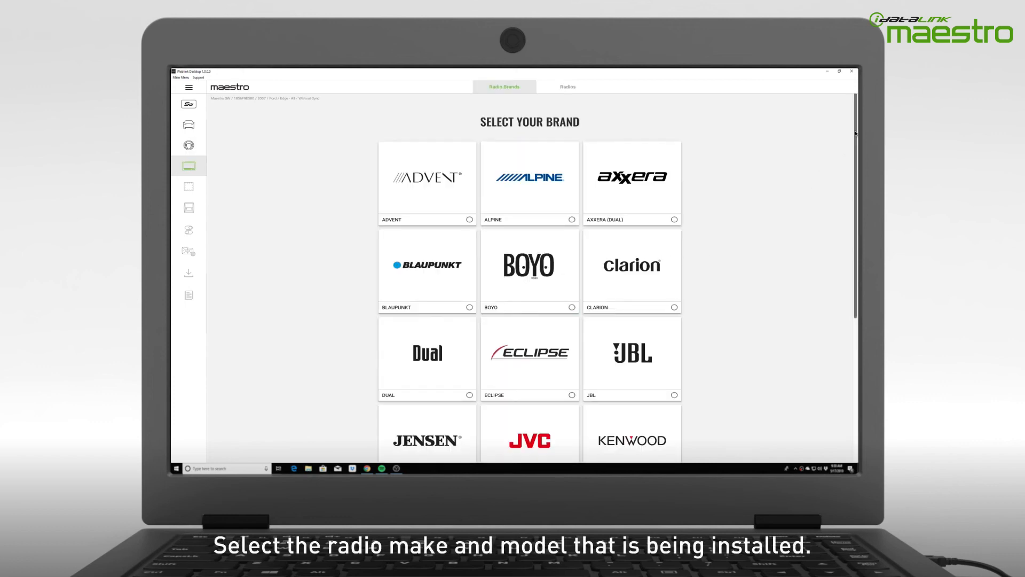
Choose the Alpine CDE-164BT radio and recommended V3.2 firmware, keeping Steering Wheel Controls on.
left_click(567, 86)
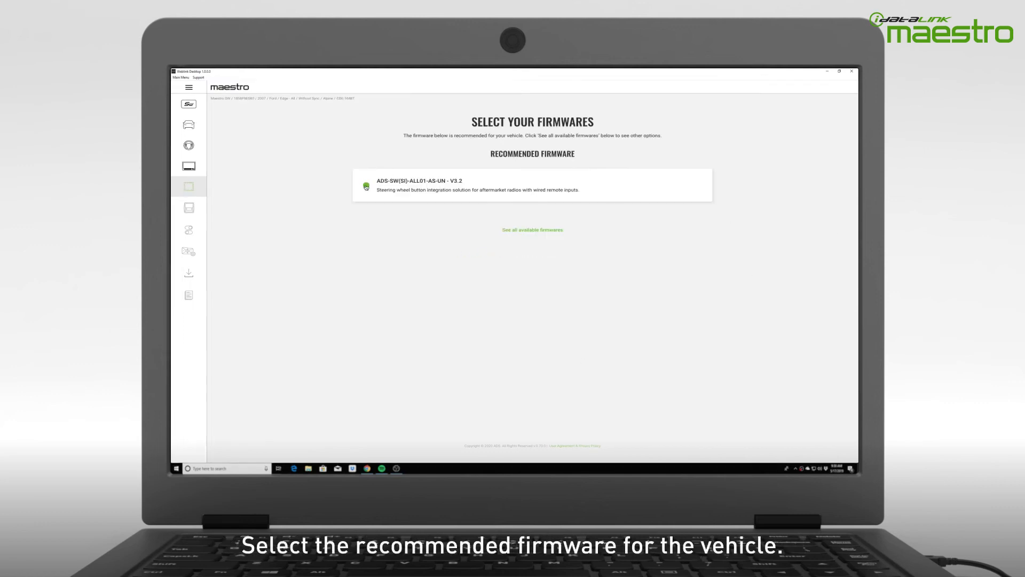
left_click(532, 185)
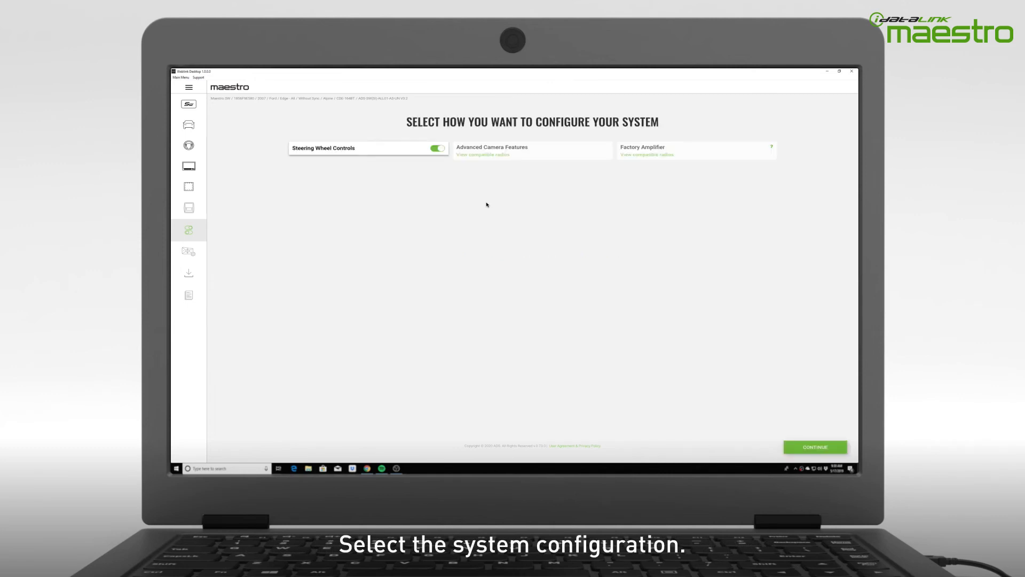
mouse_move(609, 363)
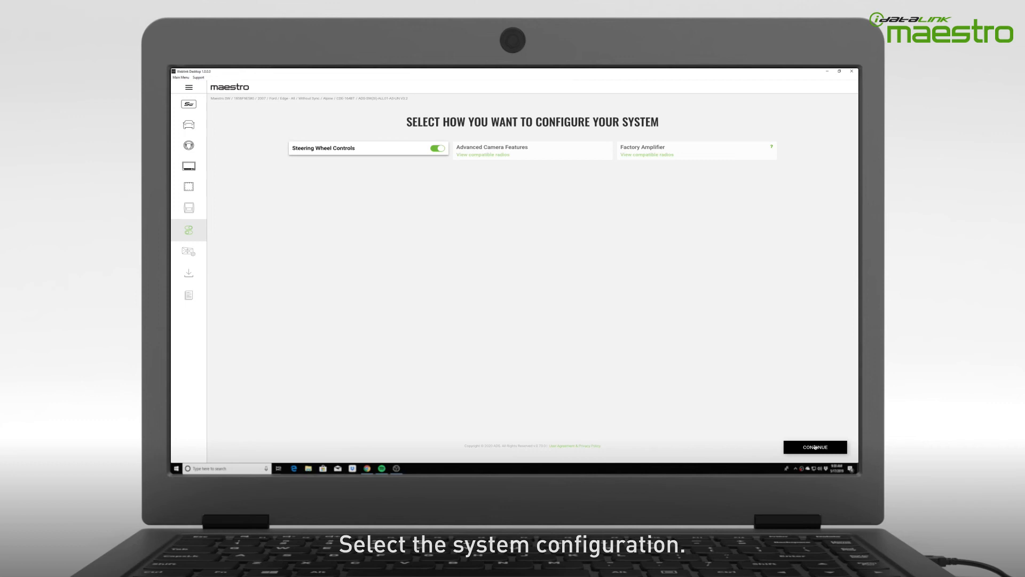
left_click(815, 446)
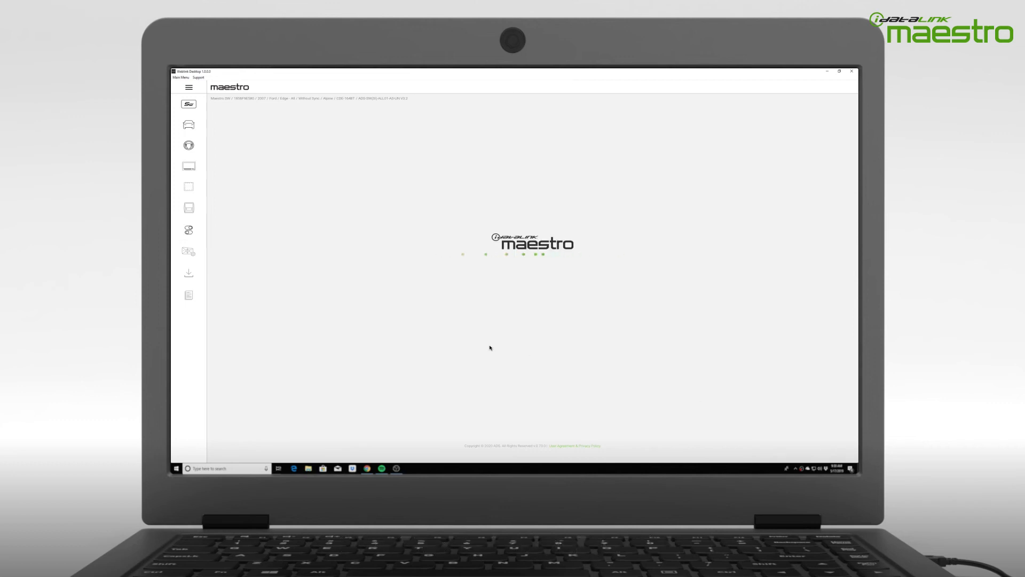
Set the Media button's hold action to Band and proceed to the review summary.
left_click(188, 251)
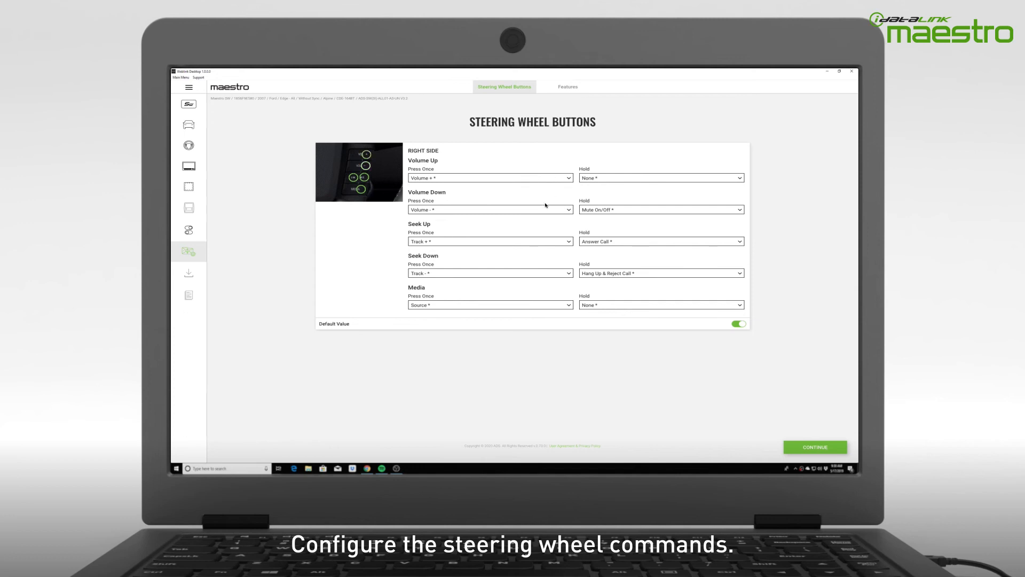
mouse_move(497, 285)
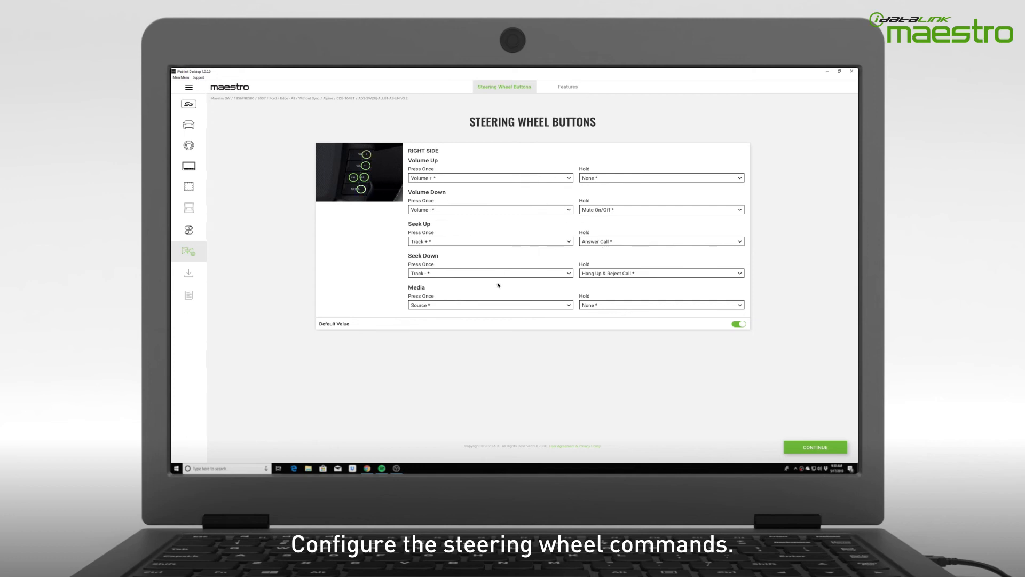
left_click(659, 305)
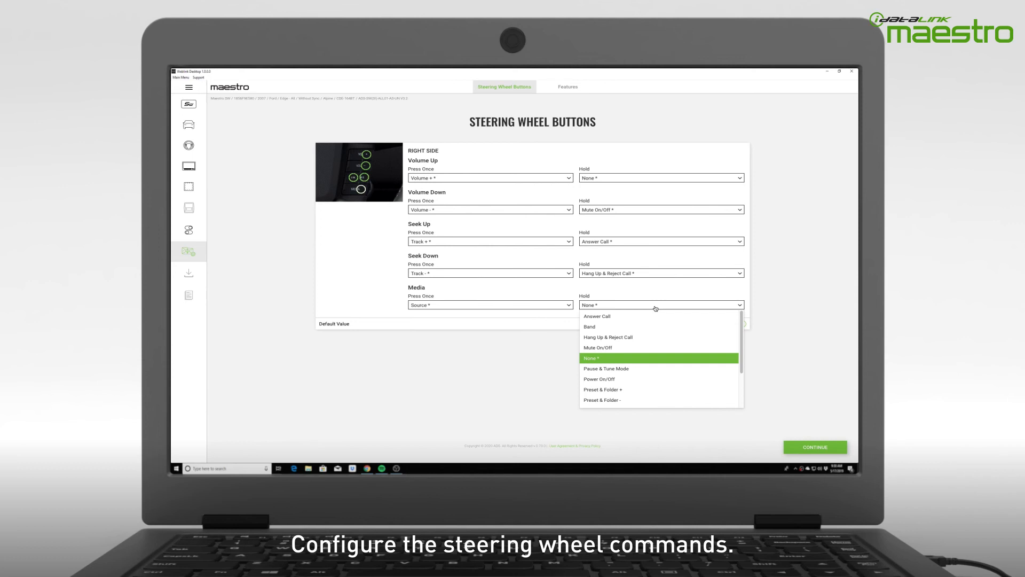
left_click(588, 326)
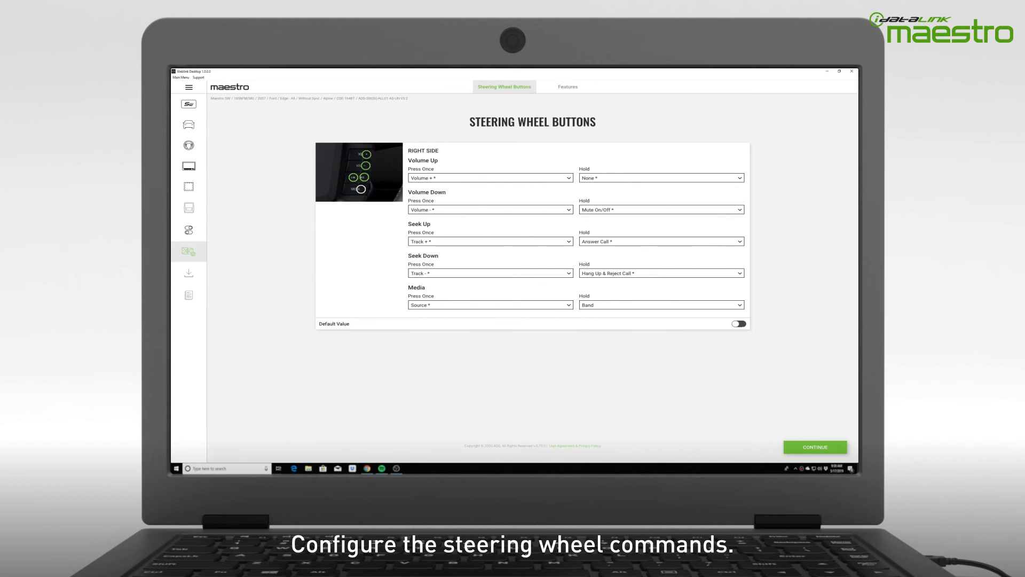
mouse_move(731, 366)
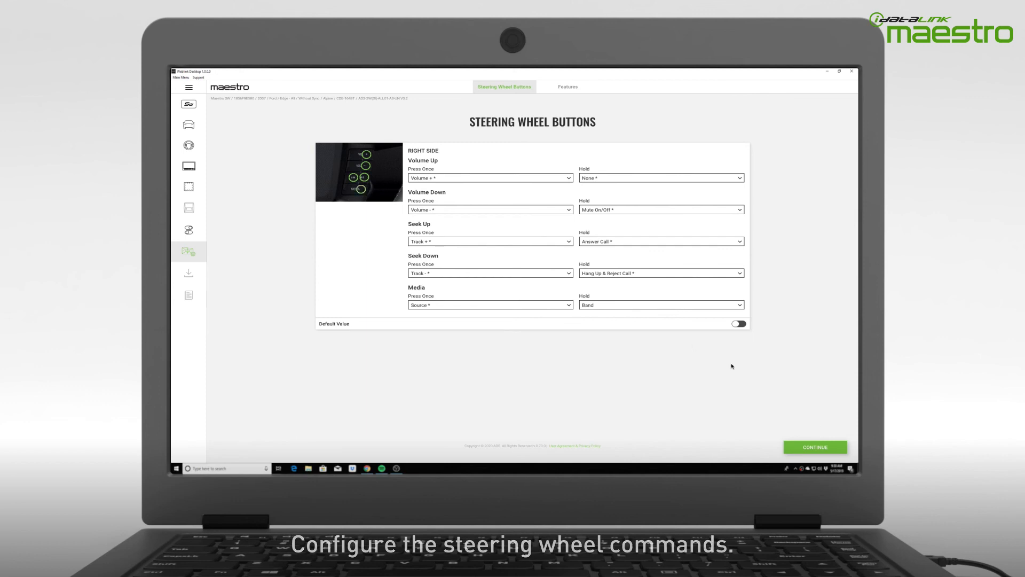
left_click(815, 447)
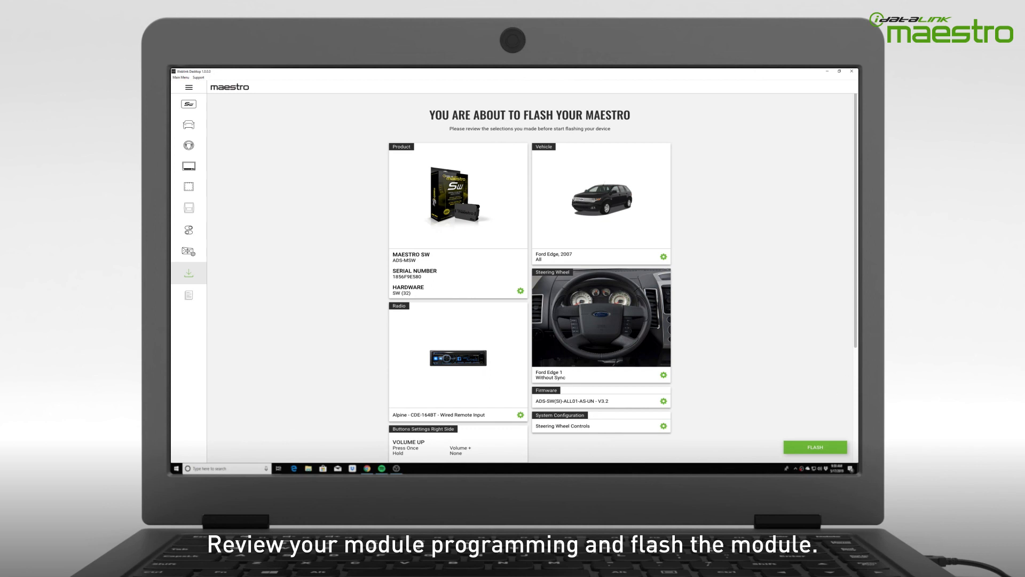
Review the summary and flash the Maestro SW module.
scroll("down", 3)
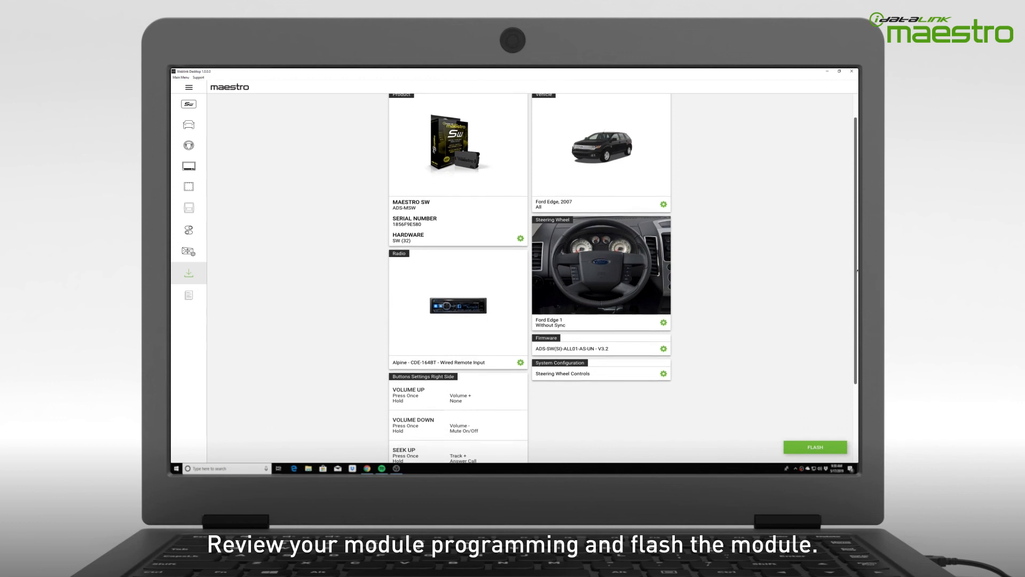
scroll("down", 3)
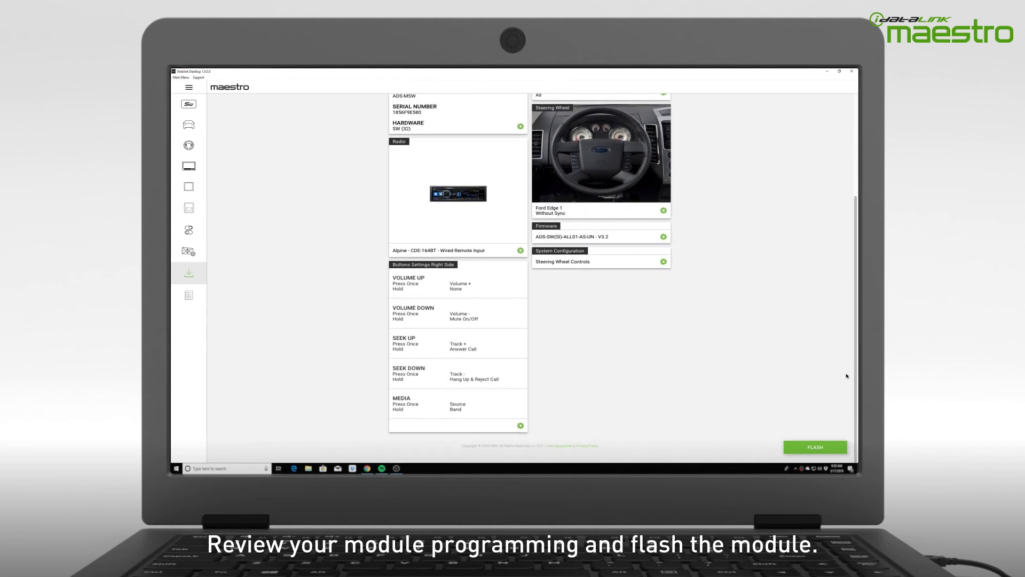
left_click(815, 446)
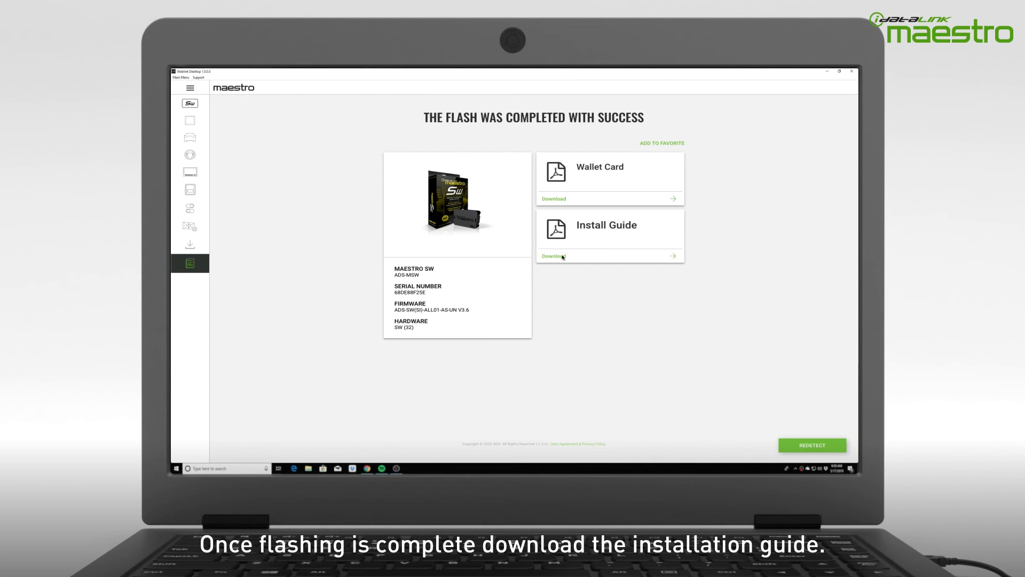
View the install guide PDF, then open the 2007 Ford Edge wallet card PDF.
left_click(553, 256)
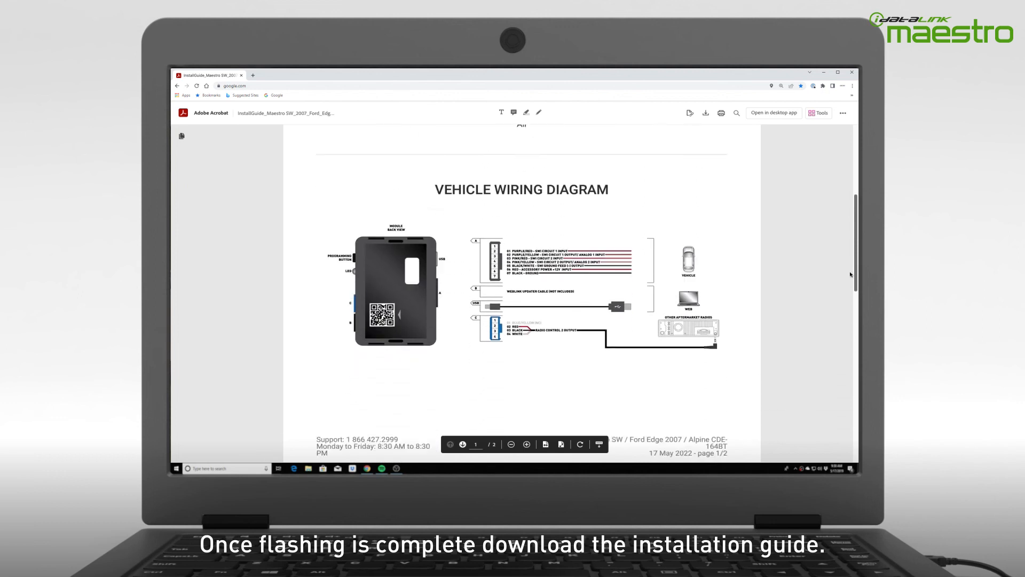
scroll("down", 3)
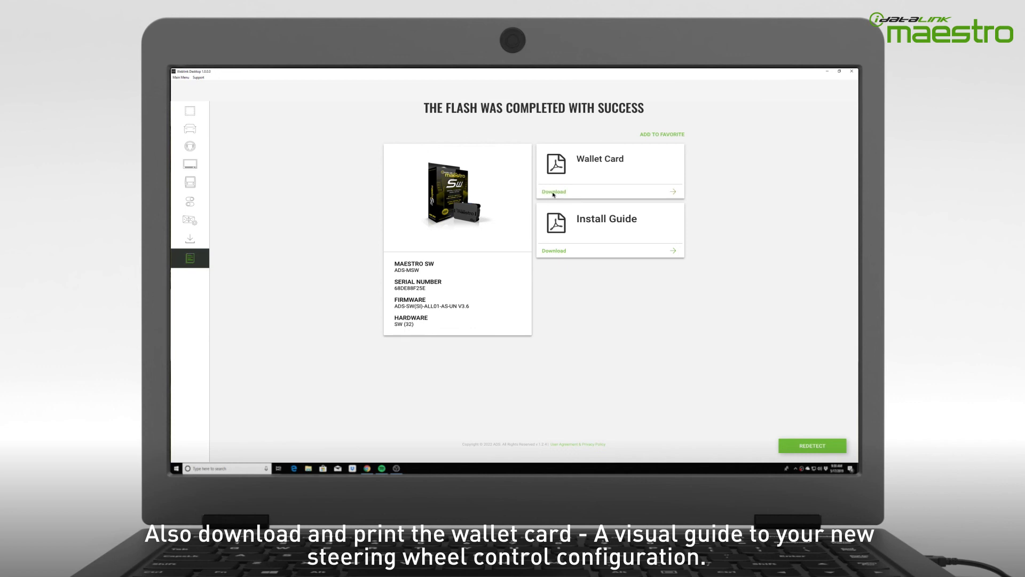
left_click(553, 191)
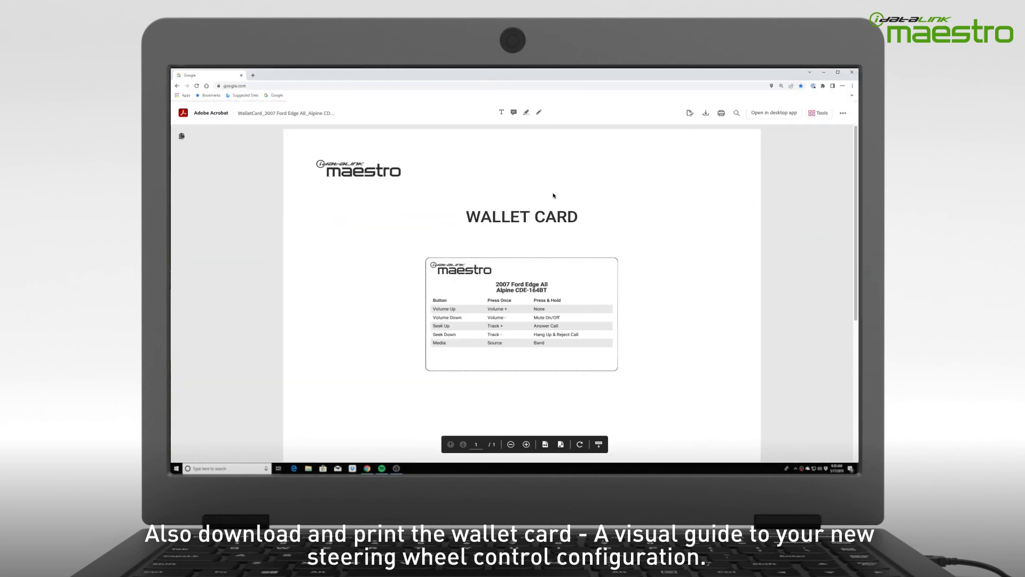